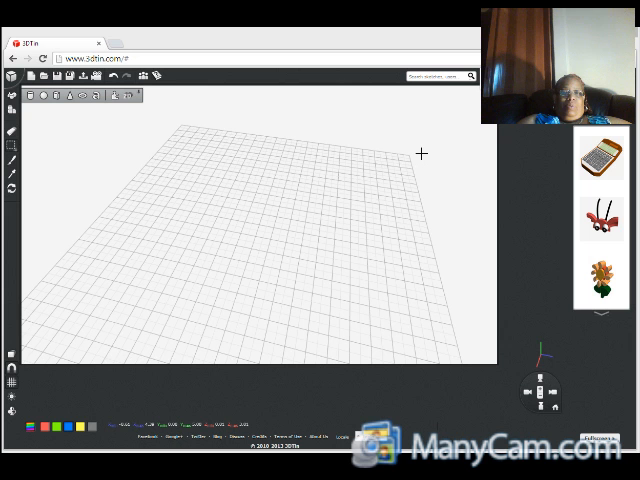
mouse_move(136, 198)
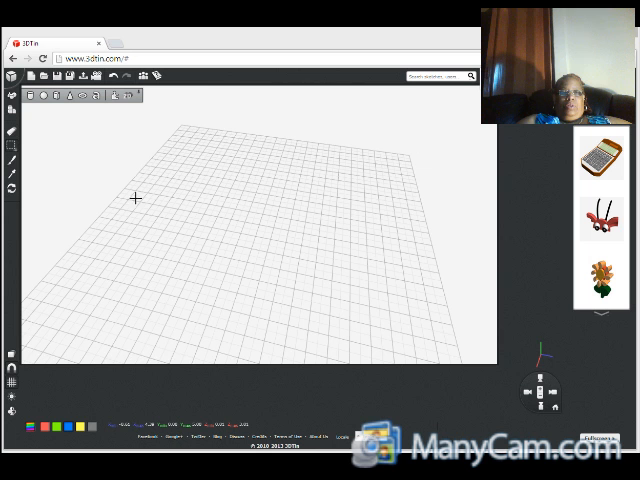
mouse_move(180, 256)
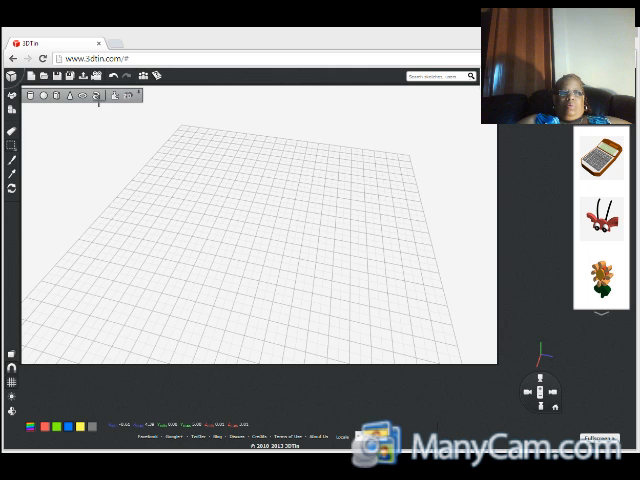
mouse_move(76, 152)
type("rectangle")
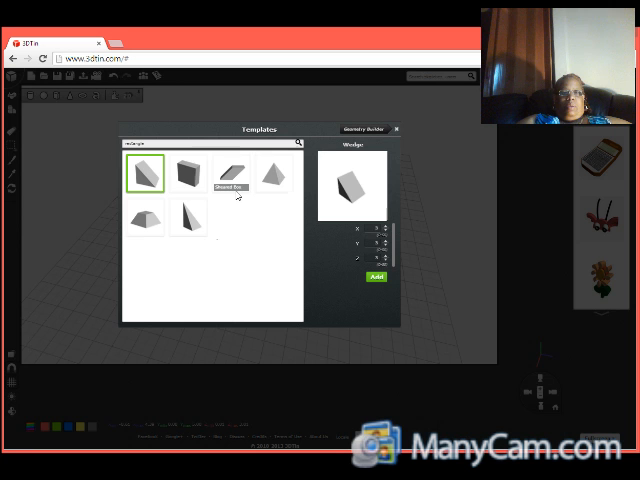
Step: Add a Box from the shape templates onto the empty grid as the house base
left_click(188, 170)
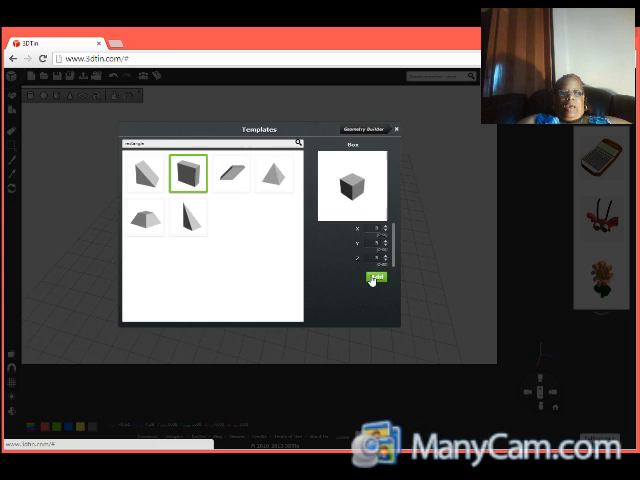
left_click(374, 276)
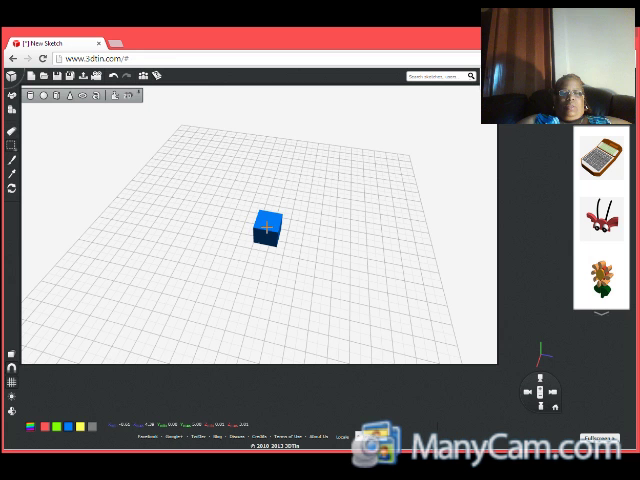
Step: Select the blue box and bring up its size measurements with the scale tool
left_click(268, 228)
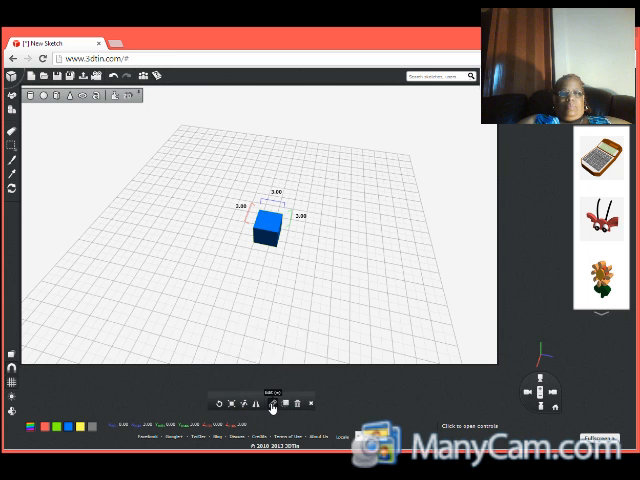
left_click(272, 404)
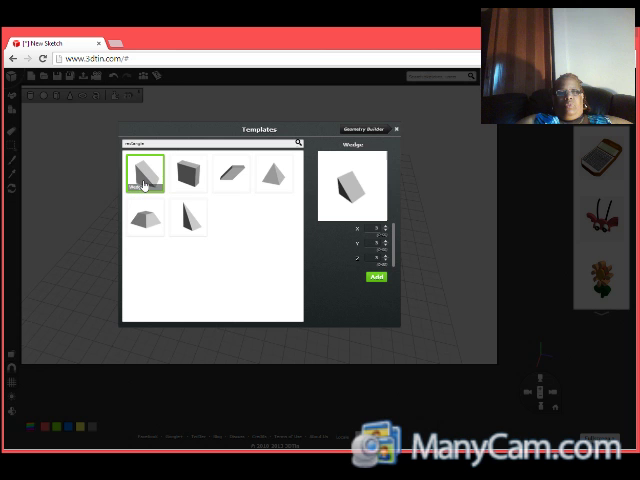
mouse_move(144, 180)
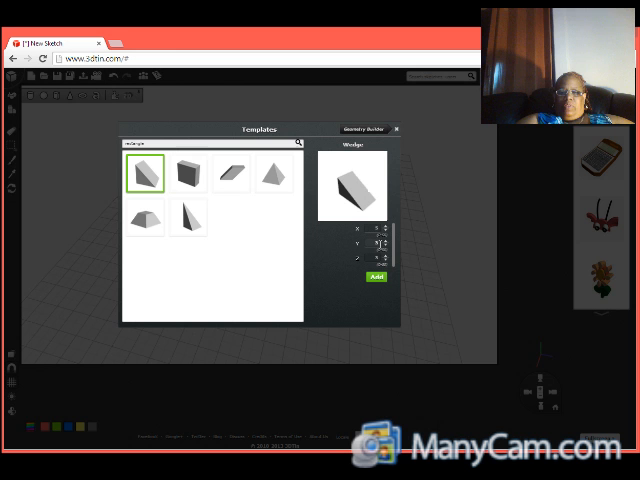
Step: Add a Wedge from the templates beside the blue box
left_click(374, 276)
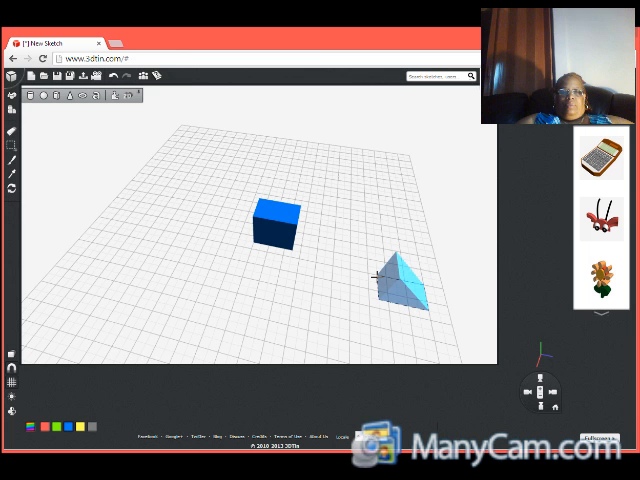
Step: Drag the wedge up toward the box so it sits on top
left_click_drag(396, 284, 264, 176)
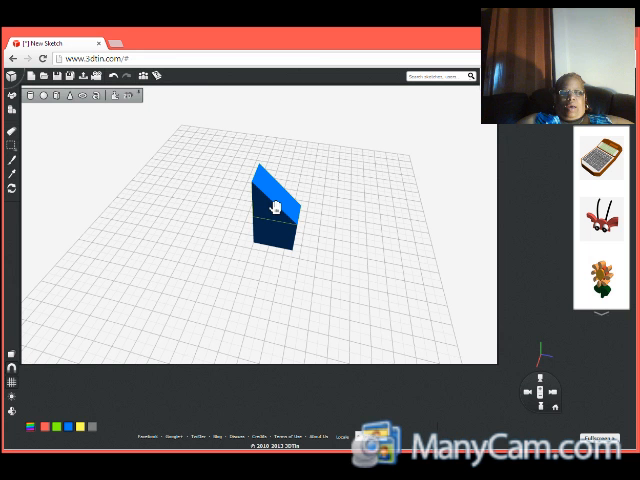
Step: Select the wedge to work on it as the roof
left_click(276, 204)
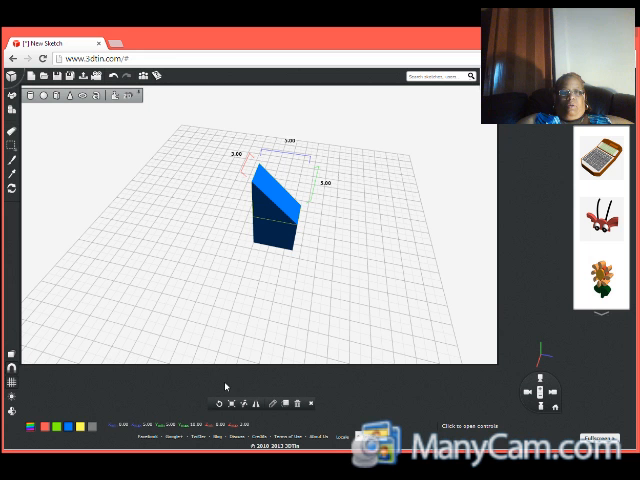
mouse_move(218, 404)
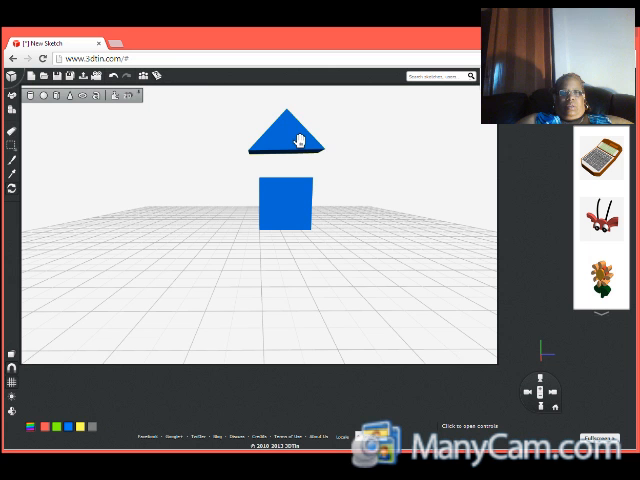
Step: Lower the wedge roof so it rests directly on the box
left_click_drag(284, 136, 288, 176)
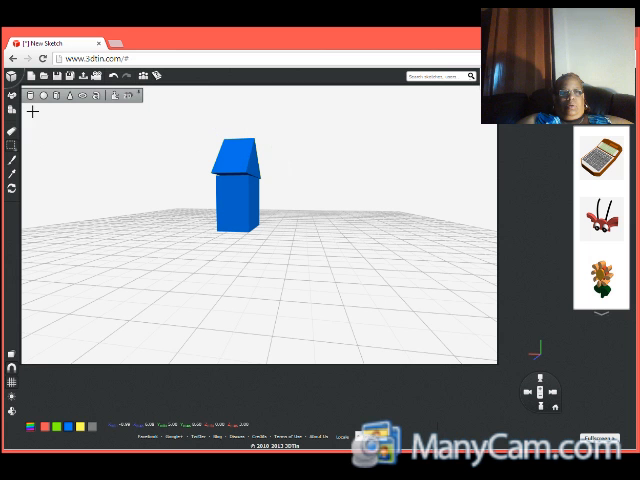
left_click(236, 180)
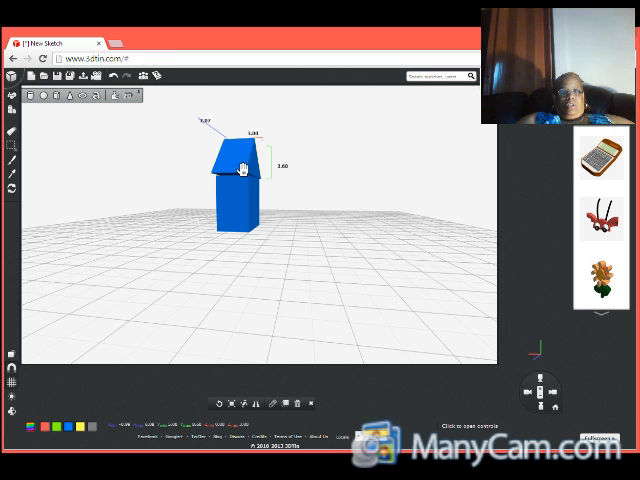
mouse_move(296, 190)
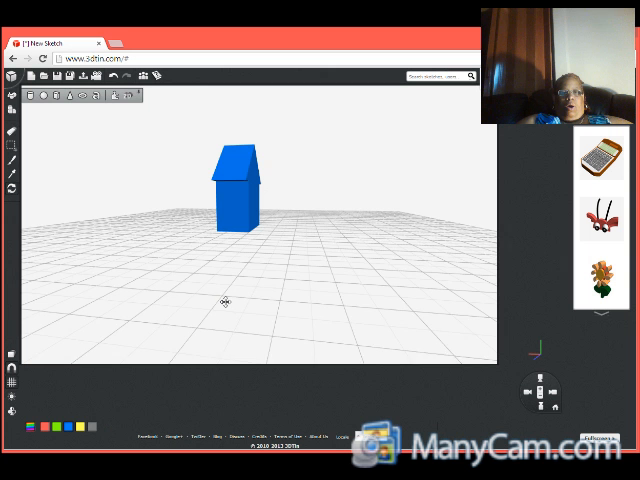
left_click_drag(222, 300, 376, 272)
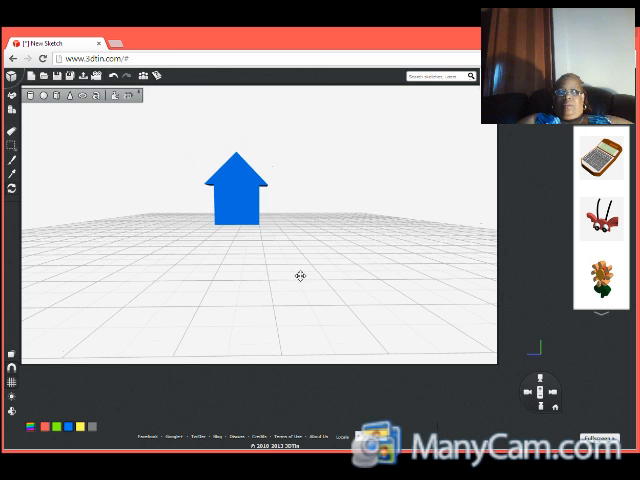
mouse_move(156, 188)
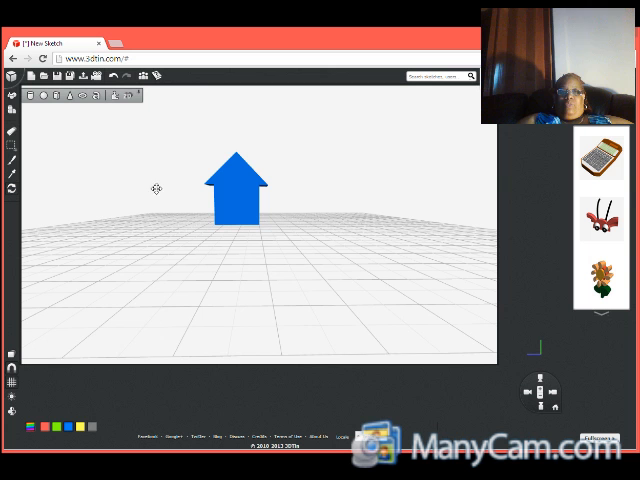
mouse_move(264, 280)
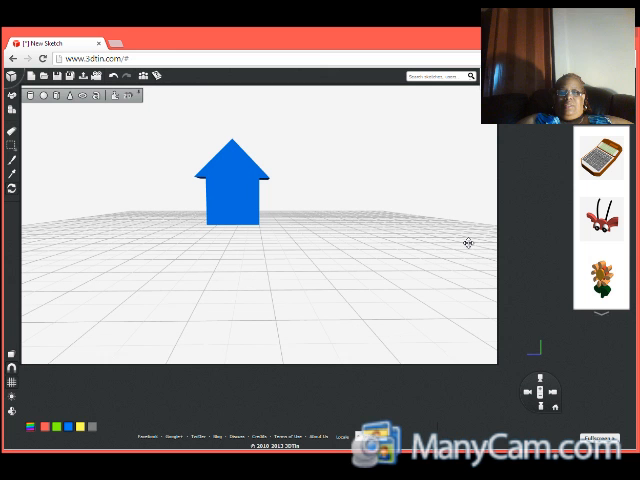
mouse_move(346, 190)
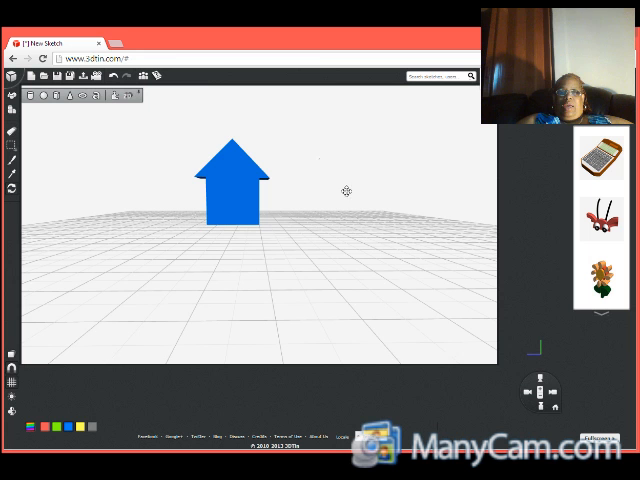